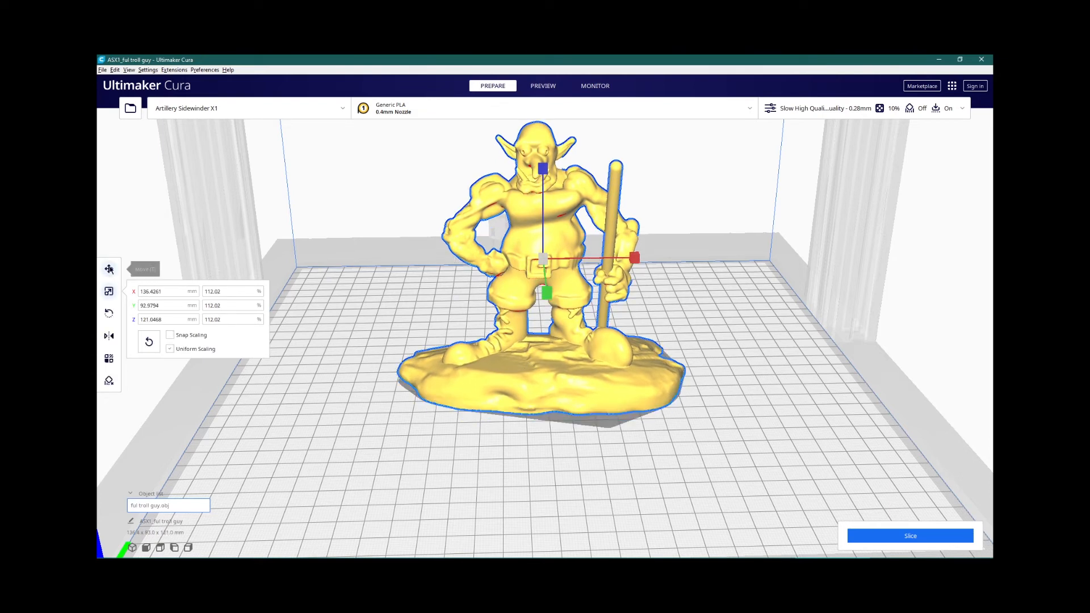
# Step: Switch to the Move tool and show the sliced troll with tree supports in Layer preview
pyautogui.click(109, 269)
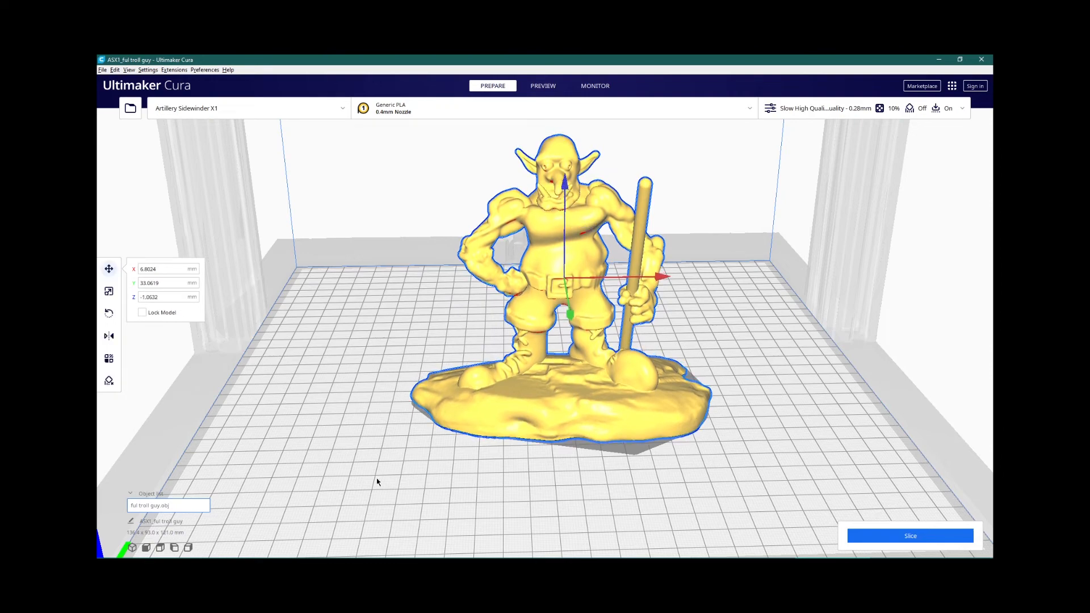
pyautogui.click(543, 86)
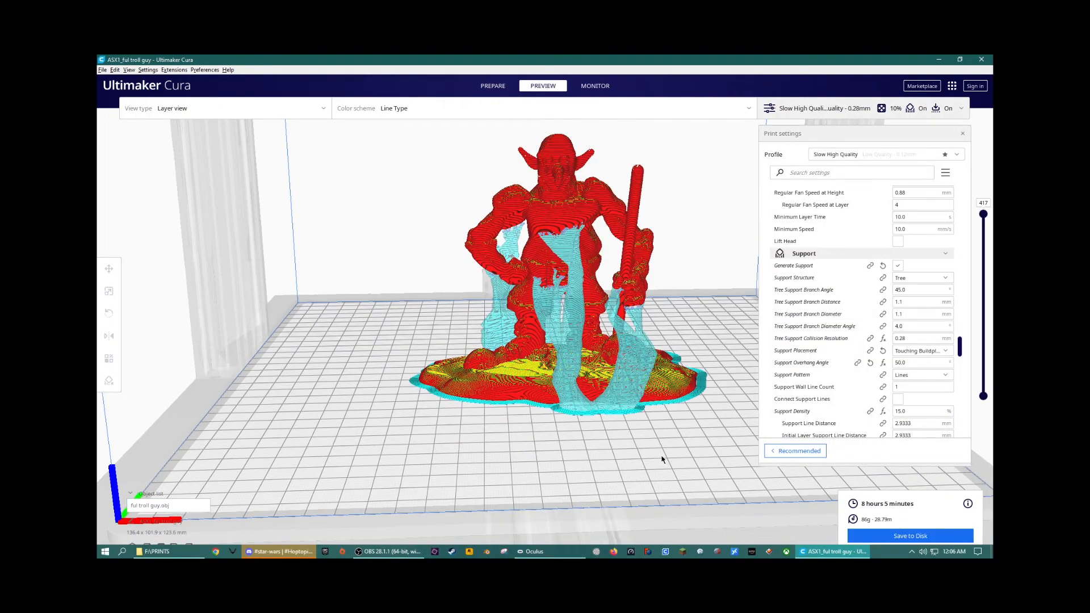